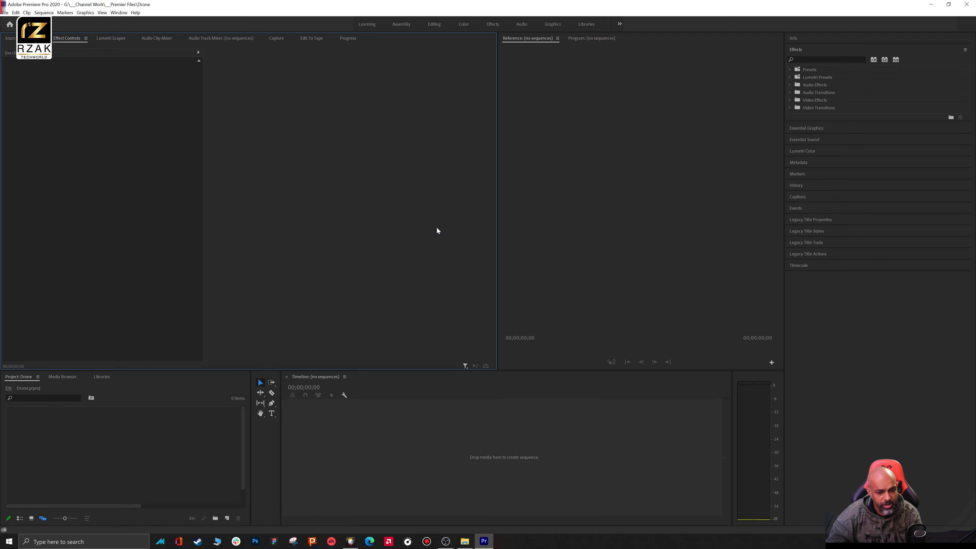
# - Bring up the OBS recordings folder in File Explorer and select the Drone 0 video
pyautogui.click(464, 541)
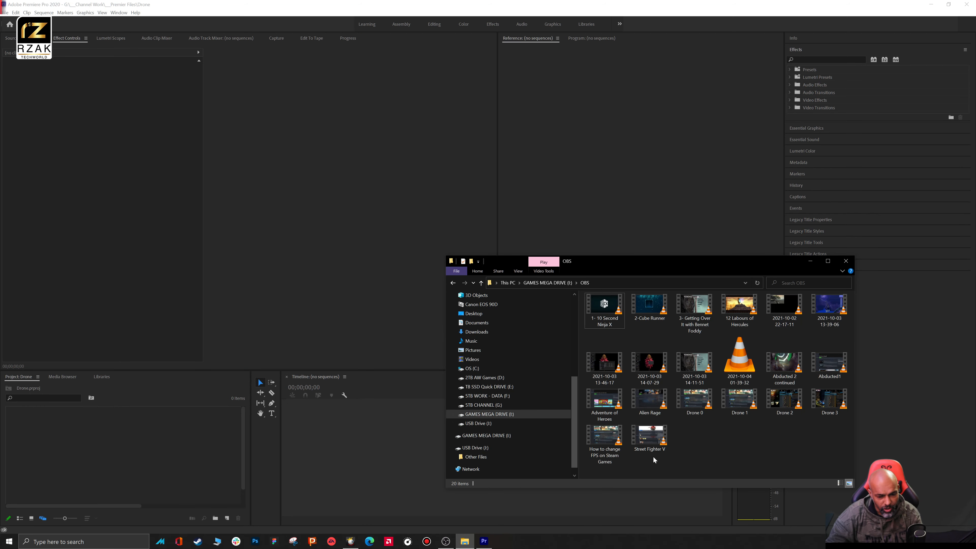
pyautogui.click(695, 398)
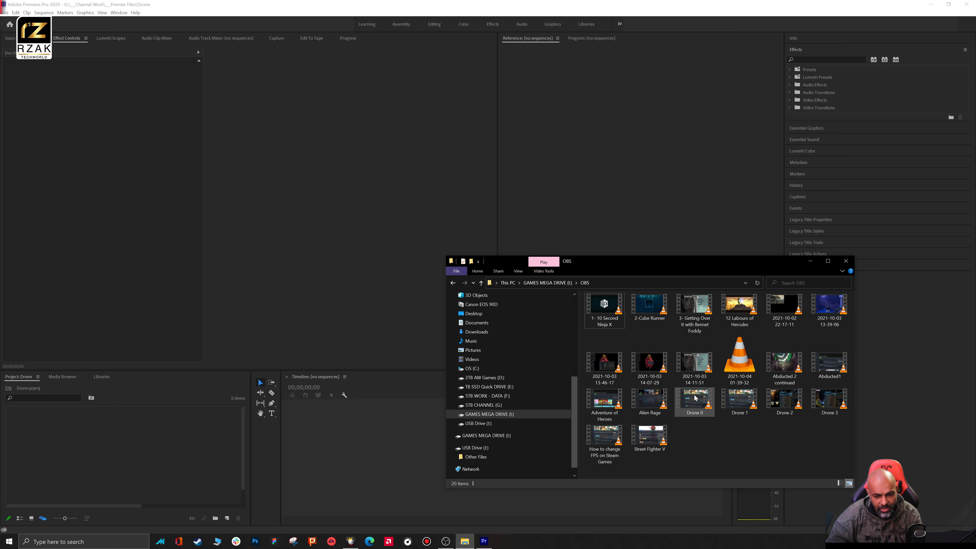
# - Drag Drone 0 into the Project panel, triggering a File Import Failure message
pyautogui.moveTo(695, 398); pyautogui.dragTo(177, 446)
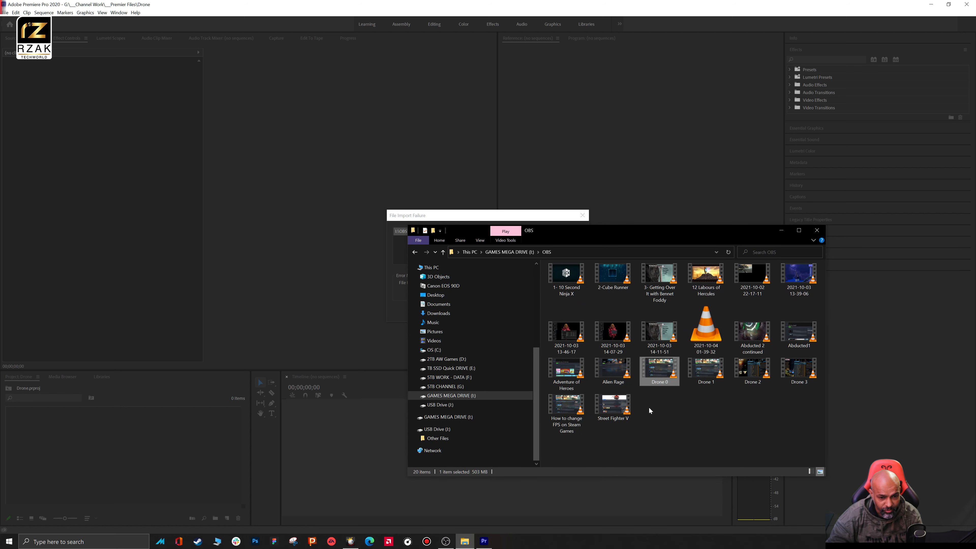
pyautogui.moveTo(591, 289)
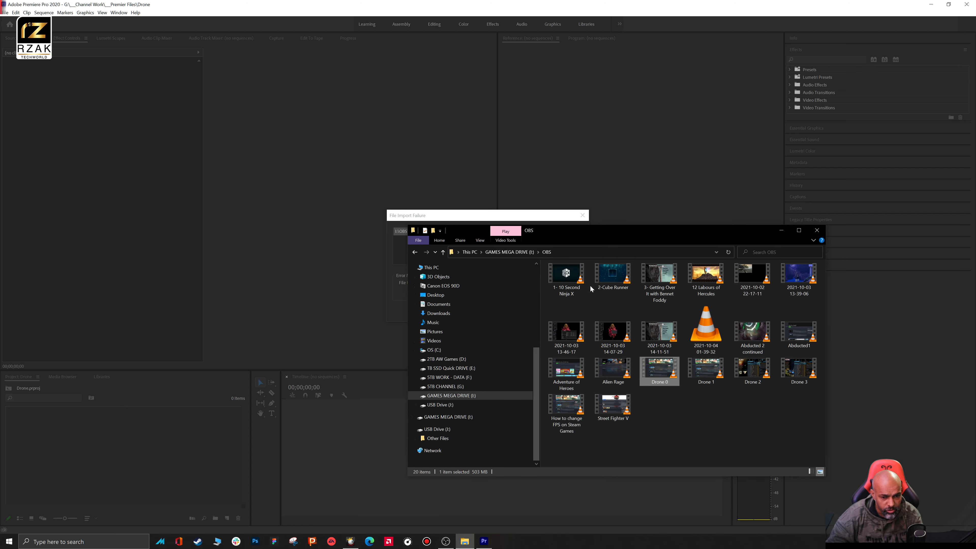
# - Enable File name extensions so the drone recordings show as .mkv files
pyautogui.click(480, 241)
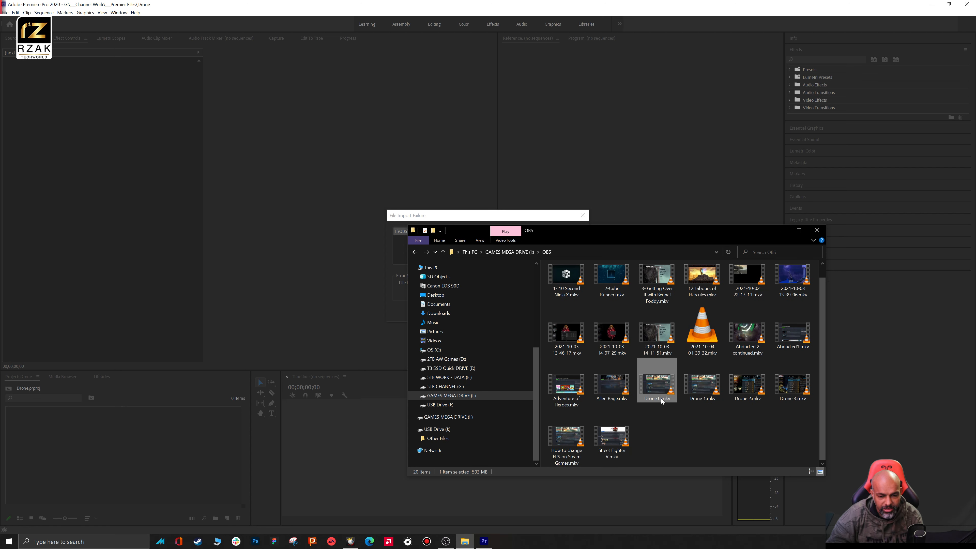
pyautogui.moveTo(662, 402)
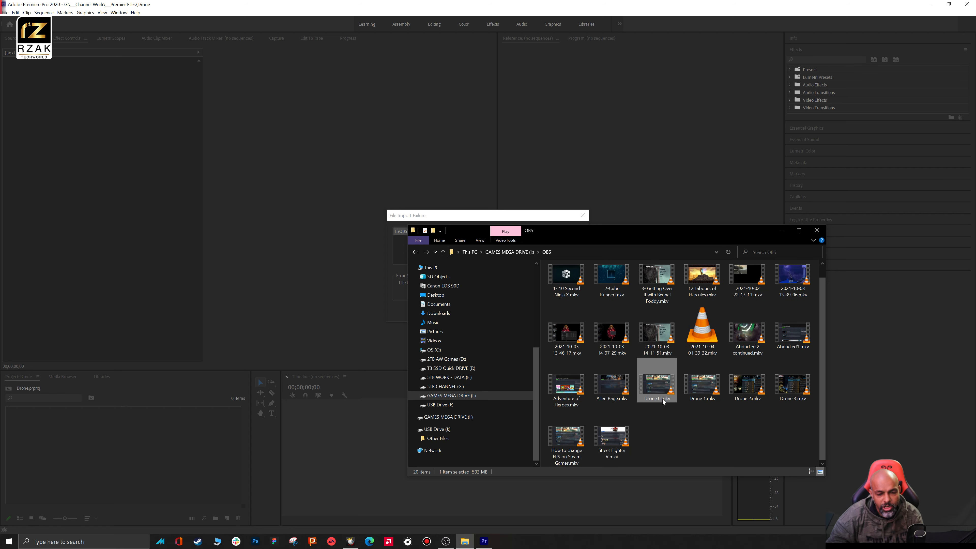
# - Rename Drone 1.mkv to Drone 1.avi and confirm the extension change warning
pyautogui.rightClick(655, 392)
pyautogui.write('avi')
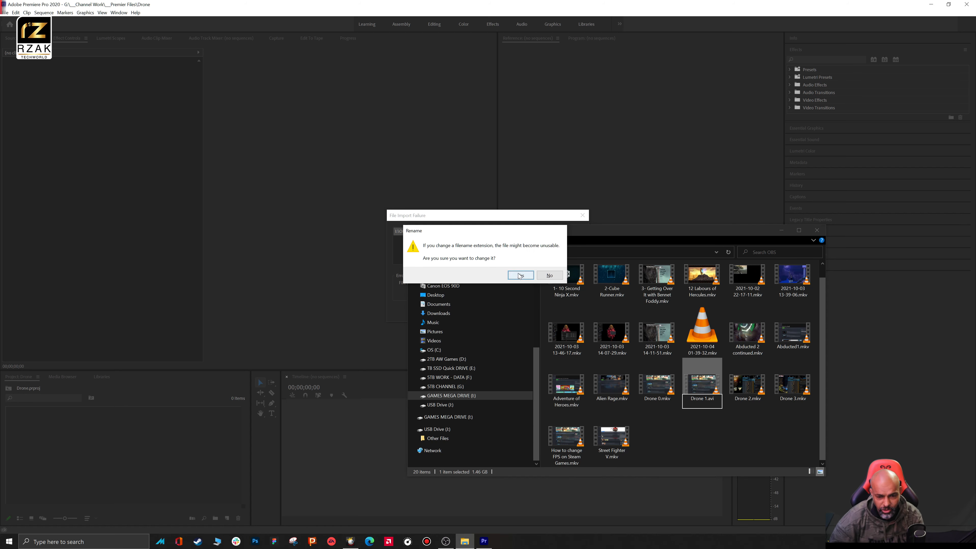
pyautogui.click(519, 275)
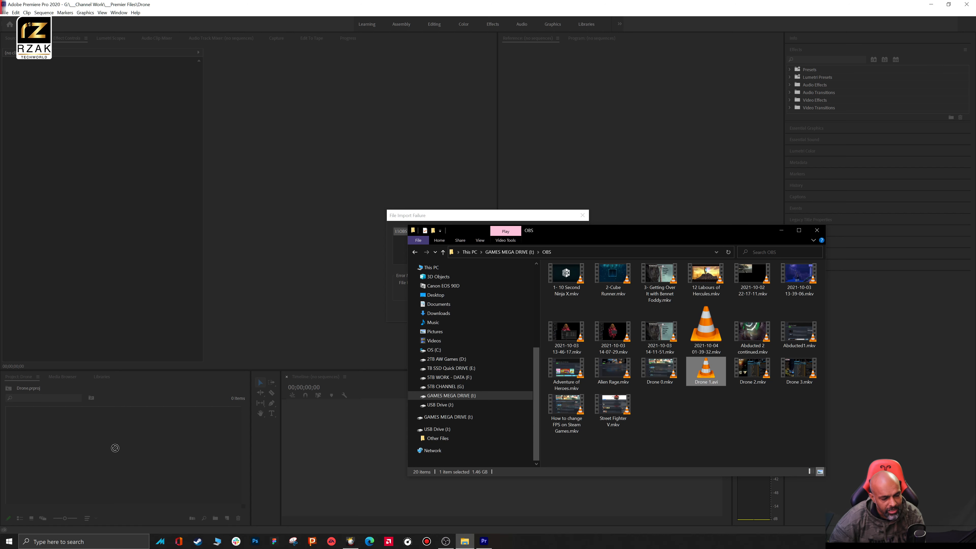
pyautogui.moveTo(537, 262)
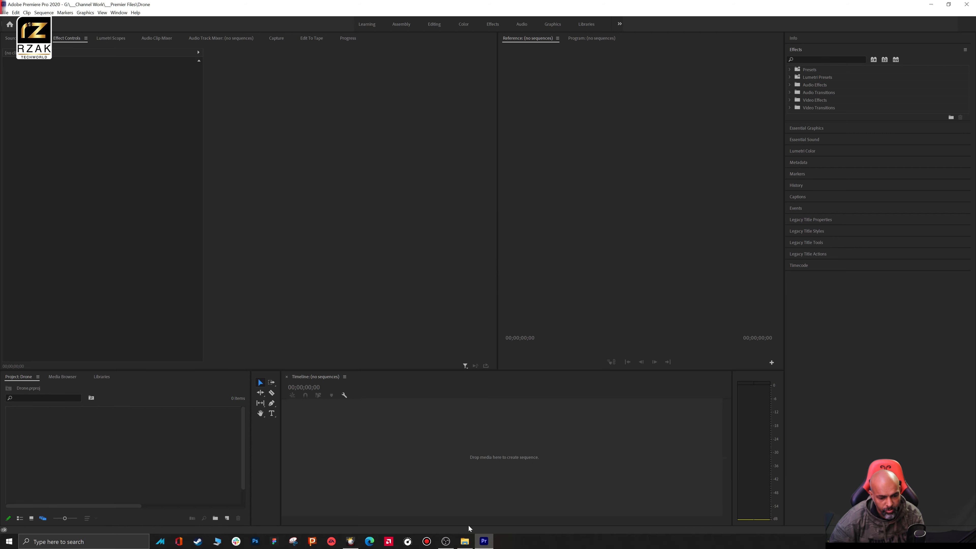
# - Bring Drone 1.avi from File Explorer into the Premiere Project panel
pyautogui.click(463, 540)
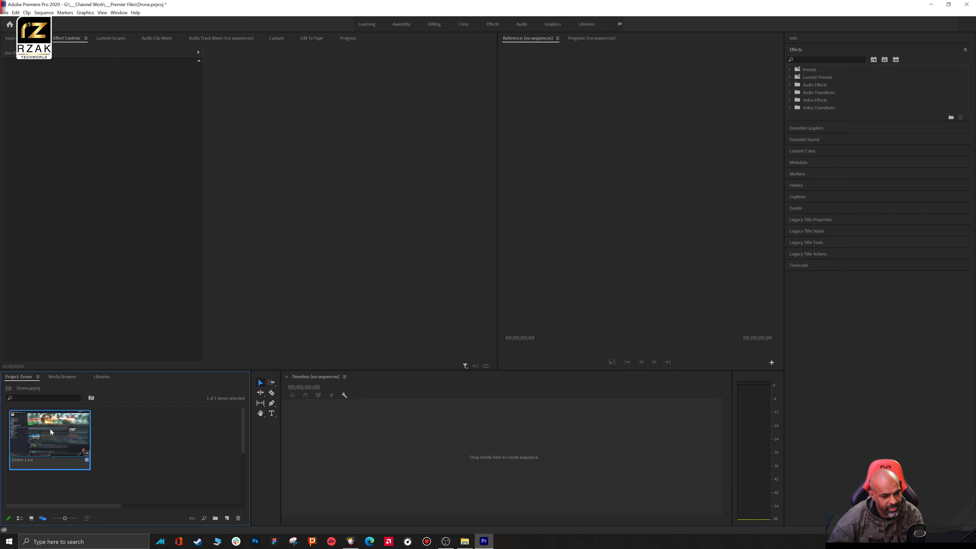
# - Drop the Drone 1.avi clip onto the Timeline to create a Drone 1 sequence
pyautogui.moveTo(50, 432); pyautogui.dragTo(452, 452)
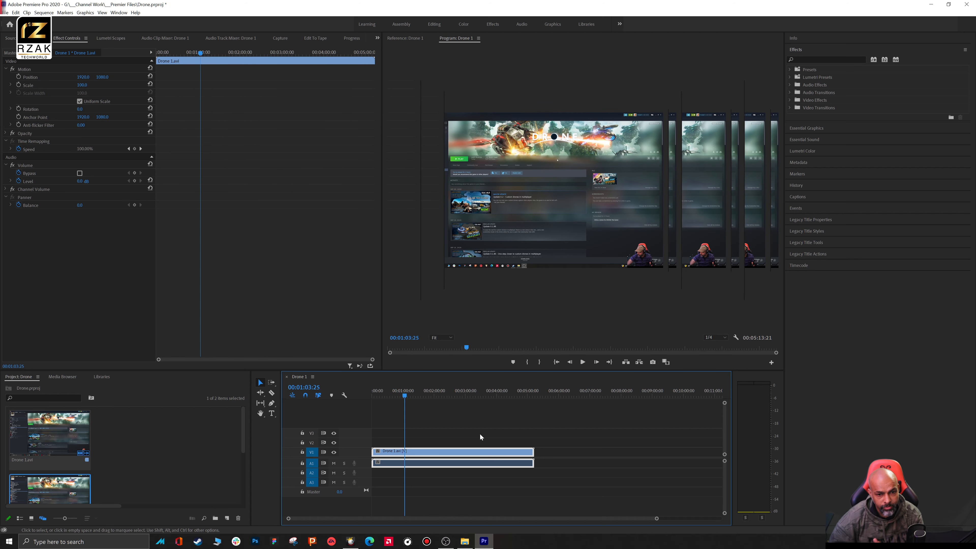
pyautogui.moveTo(465, 541)
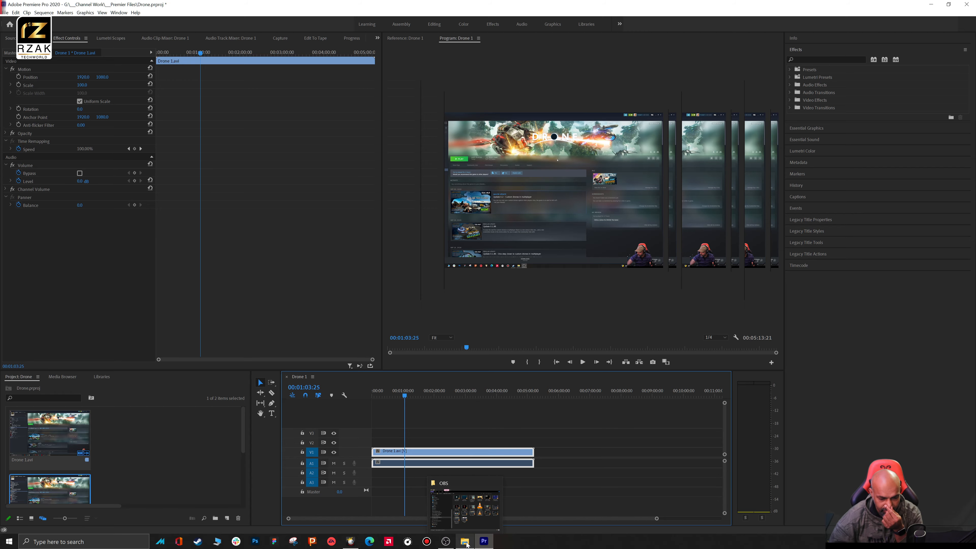